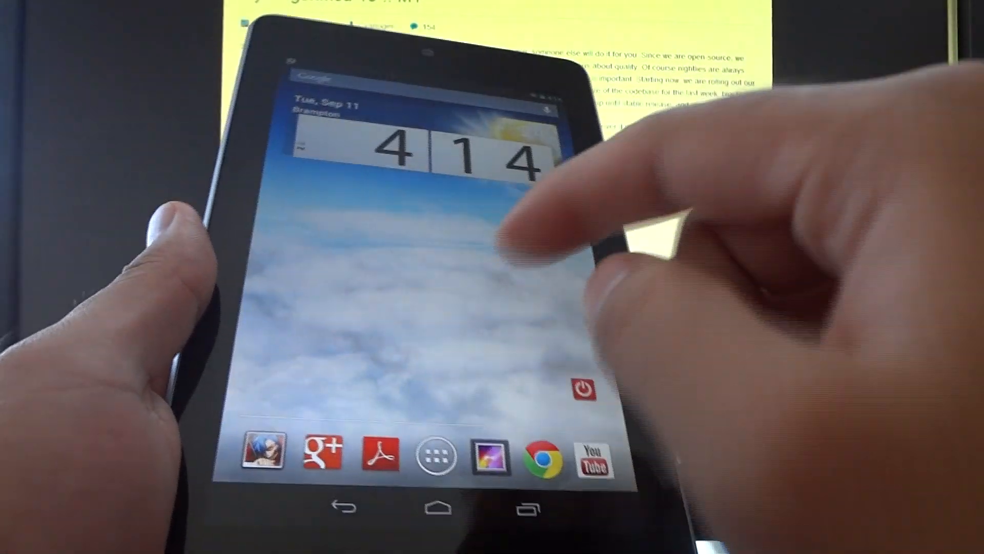
- Launch ROM Manager and show its Download ROM list of featured, premium and free ROMs
left_click(436, 454)
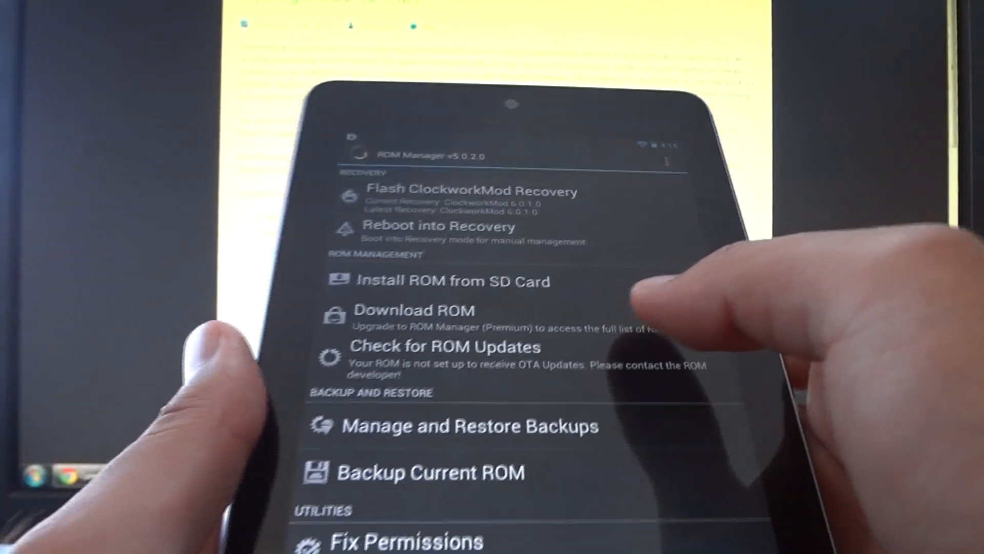
left_click(413, 311)
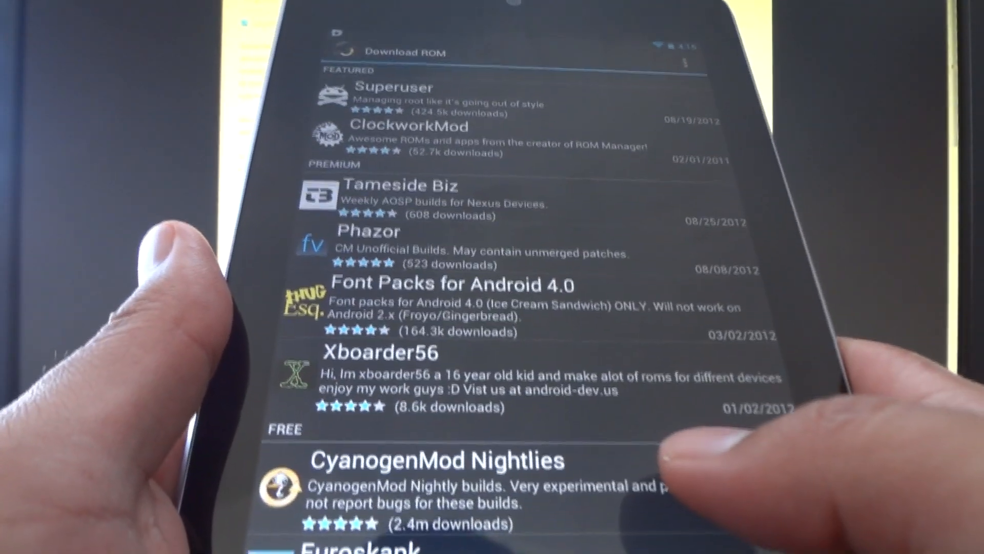
- Scroll the Download ROM list to the free ROMs and select an entry
scroll("down", 3)
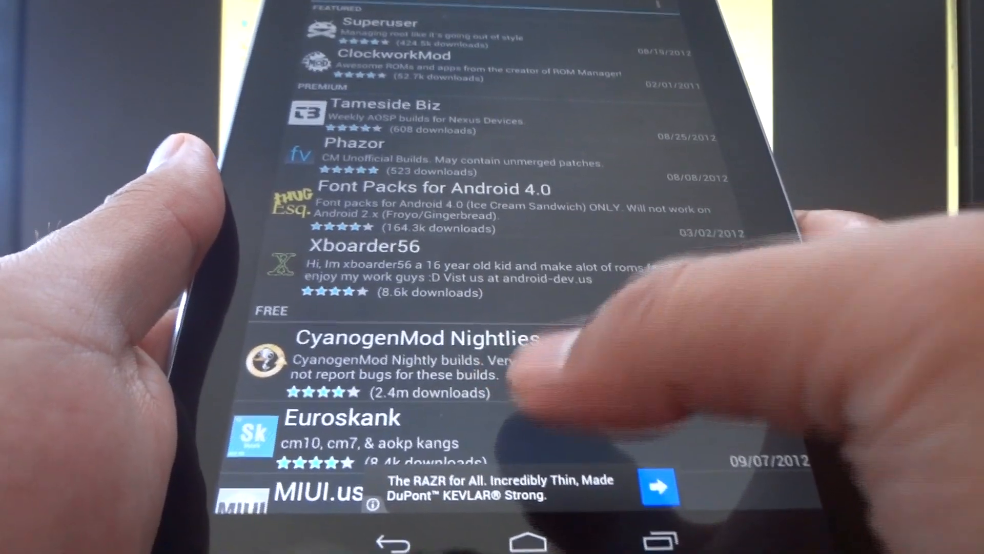
left_click(414, 338)
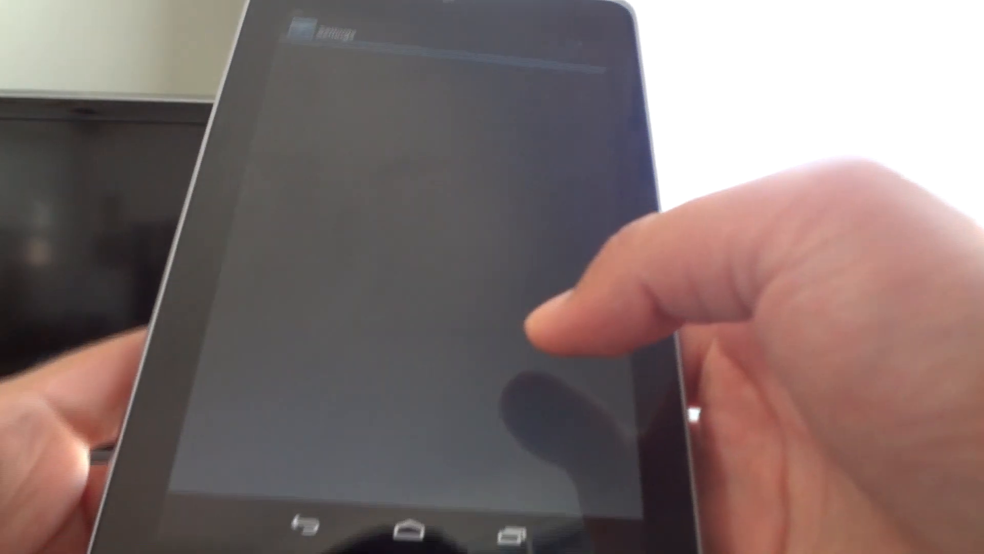
- Scroll Android Settings to the bottom and open About tablet
scroll("down", 3)
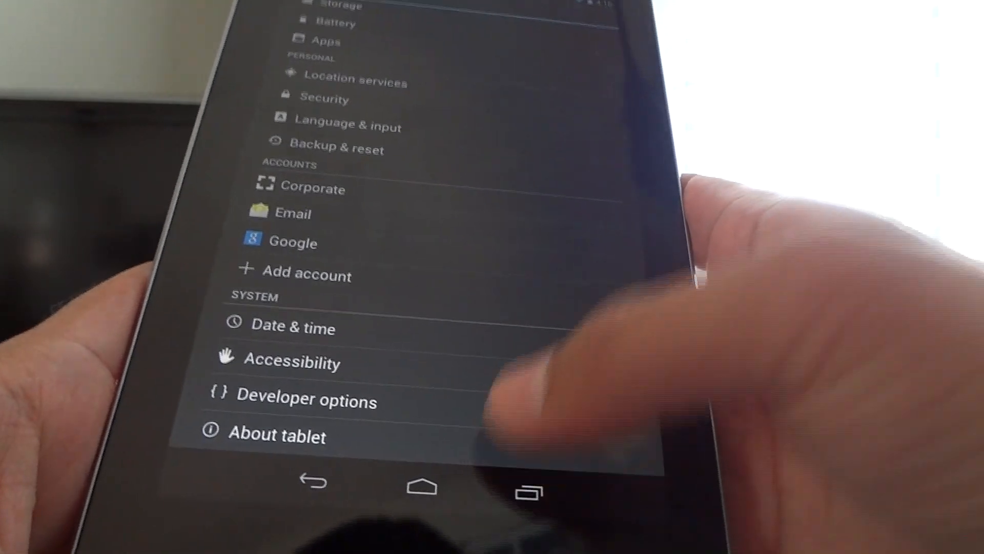
left_click(277, 434)
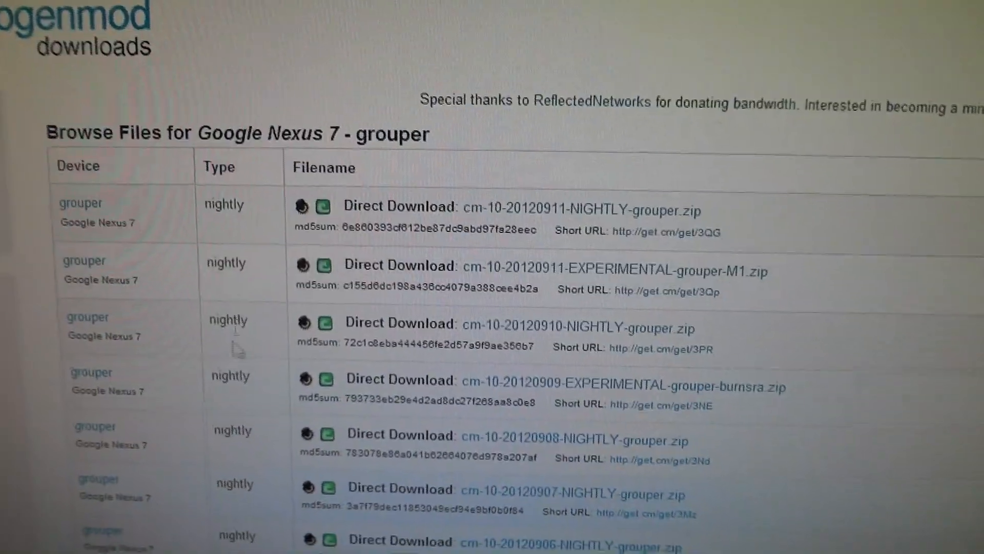
- Scroll through the cm-10 build list for the Nexus 7 grouper on get.cm
scroll("down", 3)
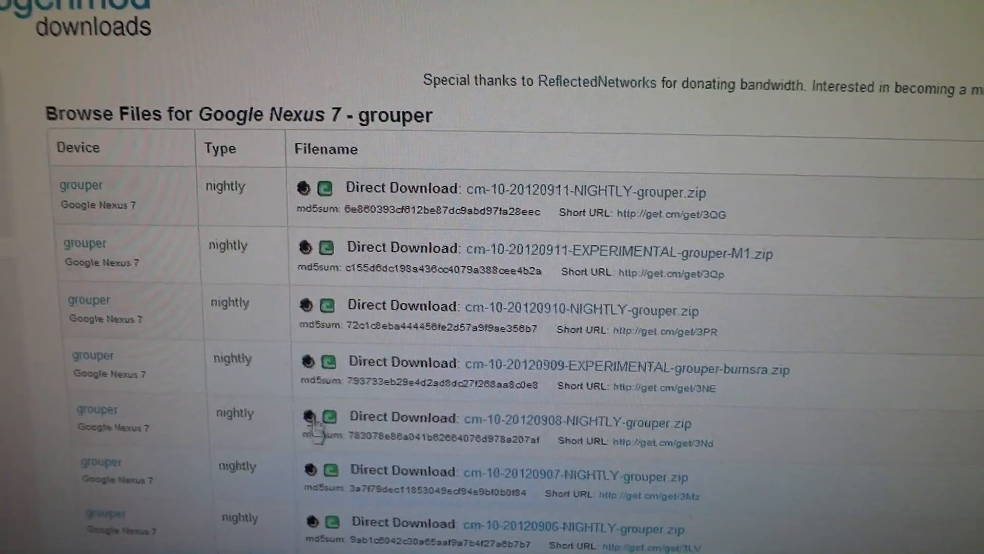
scroll("right", 3)
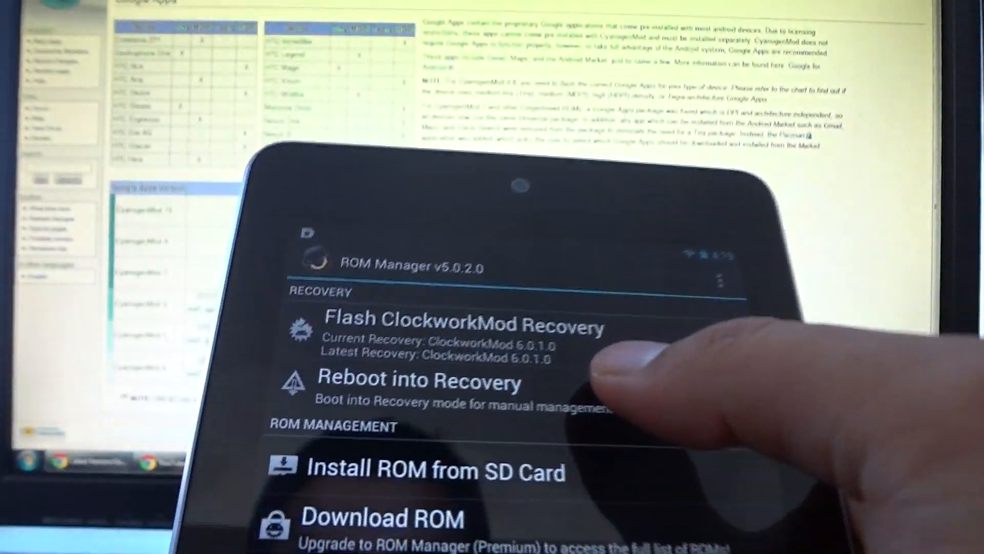
- Reboot the Nexus 7 into ClockworkMod Recovery v6.0.1.0 from ROM Manager
left_click(417, 381)
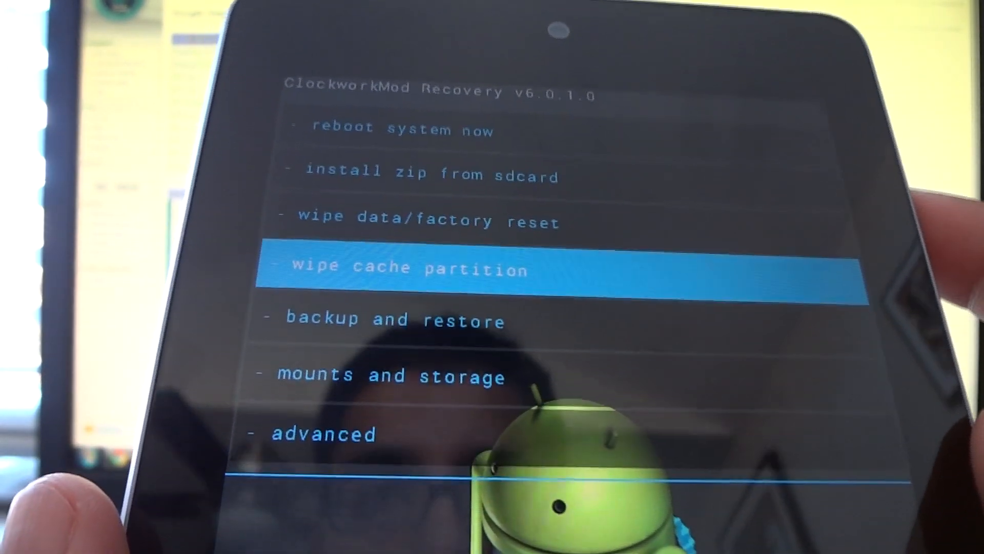
- Wipe the cache partition from the recovery main menu
left_click(405, 269)
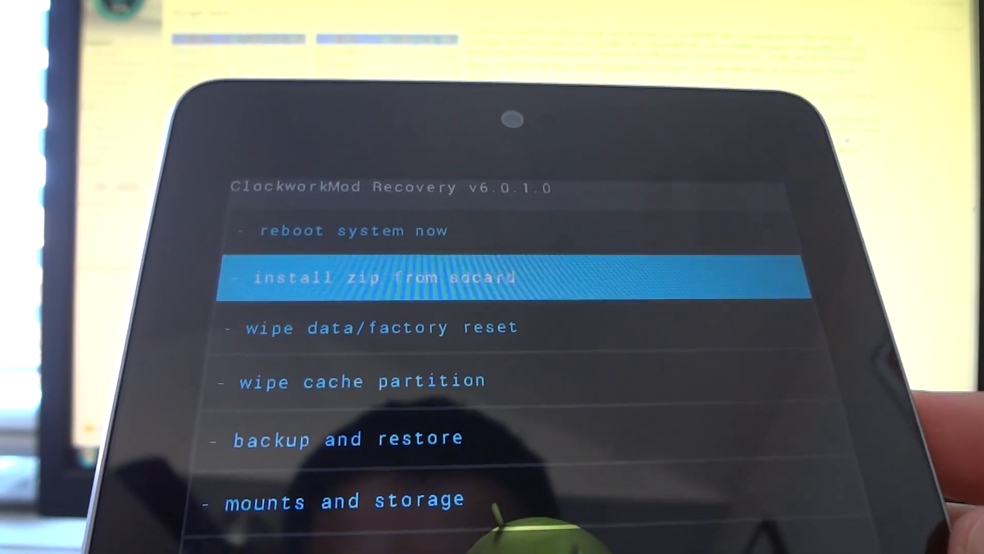
- Choose install zip from sdcard and bring up the zip browser for the CM10 ROM
left_click(383, 277)
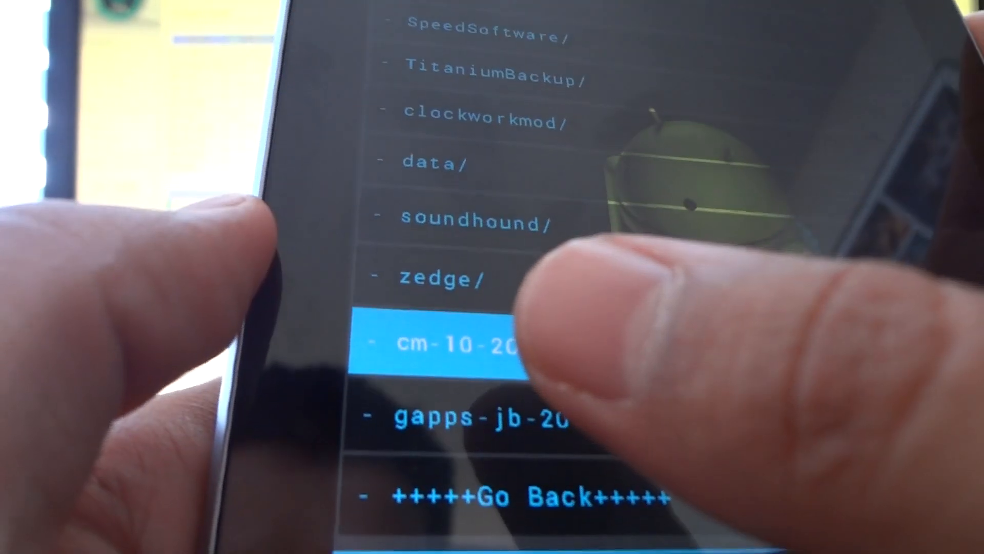
left_click(458, 345)
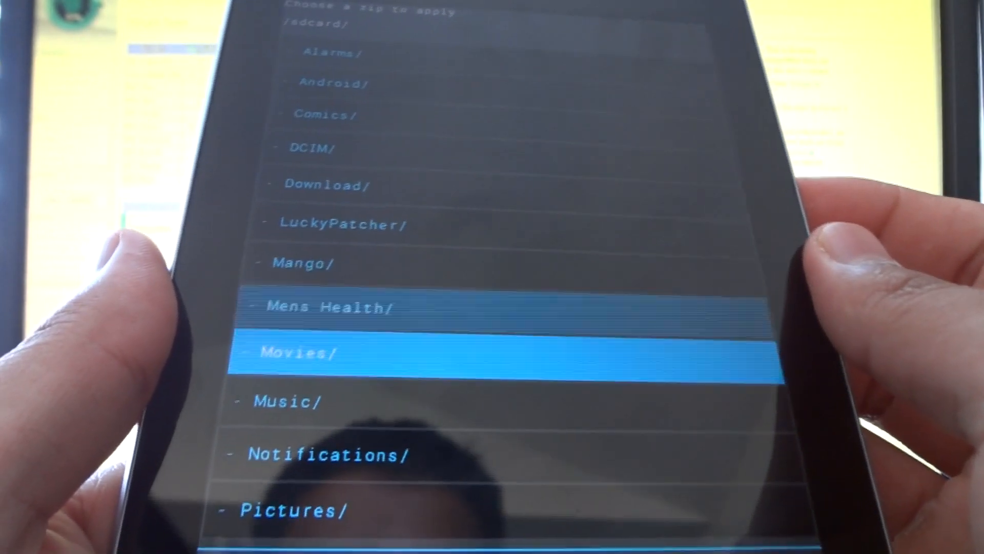
- Scroll down through the /sdcard folders in the choose-a-zip list
scroll("down", 3)
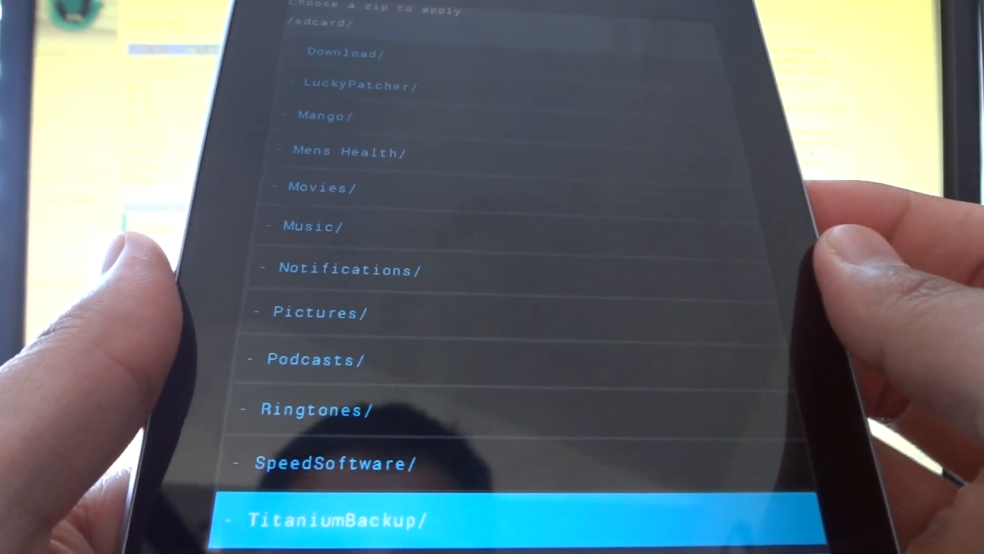
scroll("down", 3)
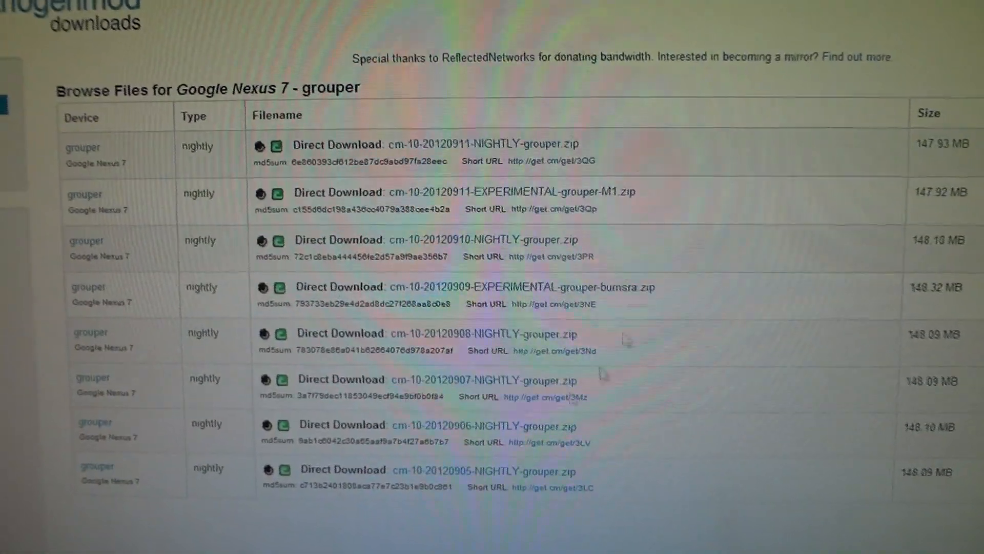
- Scroll the grouper file table right to show the Size and Date Added columns
scroll("right", 3)
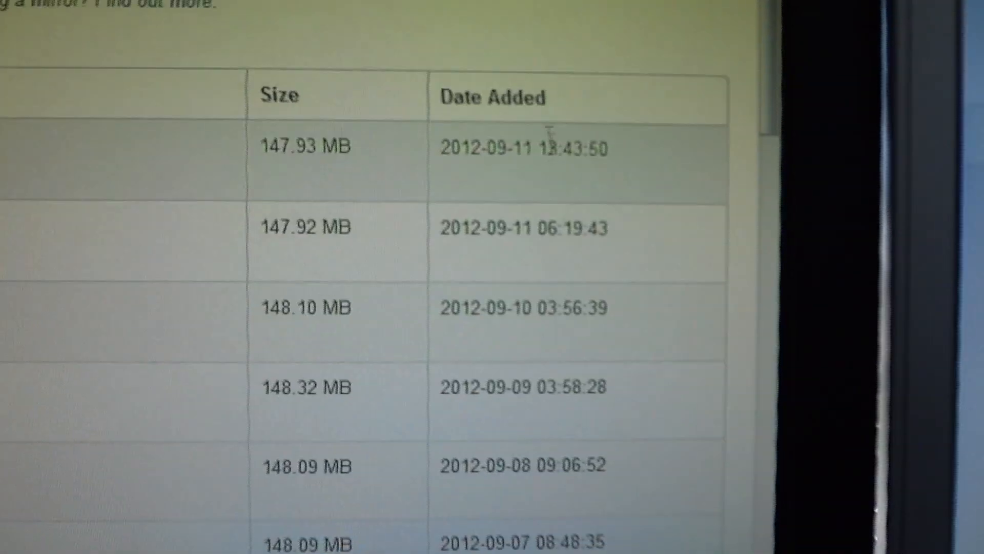